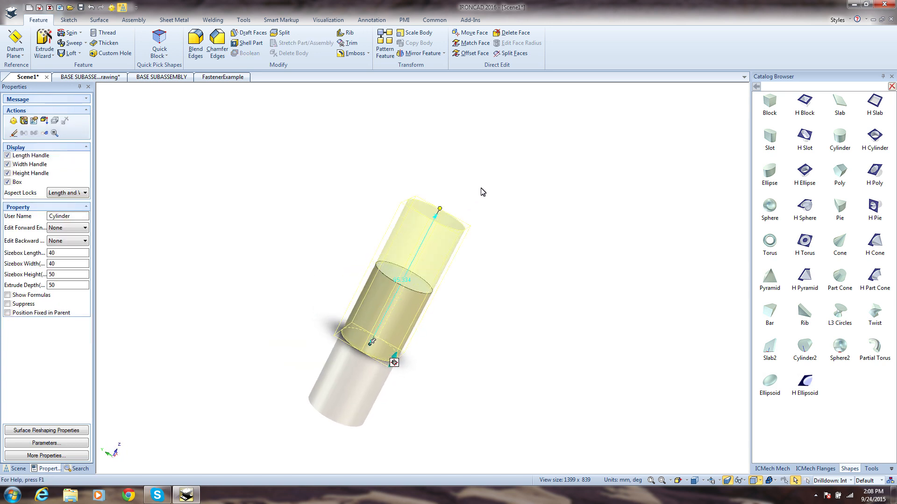
Stretch the second cylinder stacked on the first to 180 by 180 mm, 500 mm tall
{"action": "left_click_drag", "start_coordinate": [438, 210], "coordinate": [475, 139]}
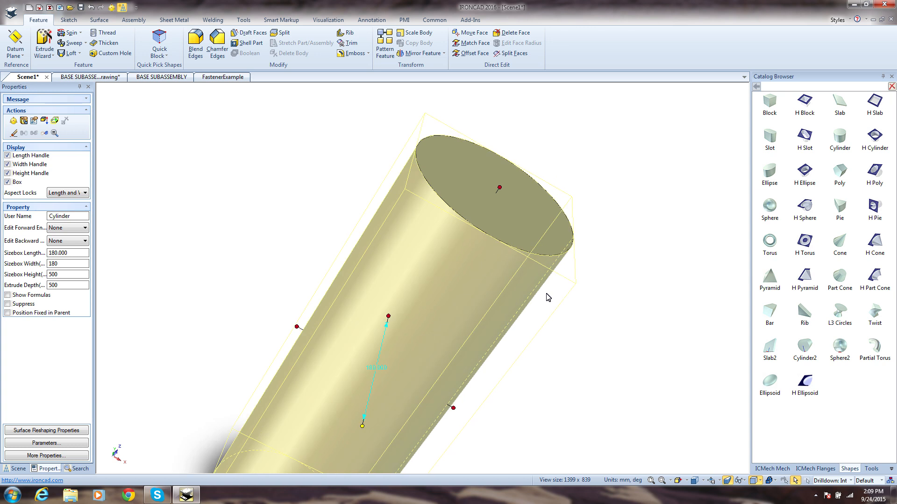
Drop a cylinder on the shaft's end face, extend it 250 mm, and narrow its diameter
{"action": "left_click", "coordinate": [480, 203]}
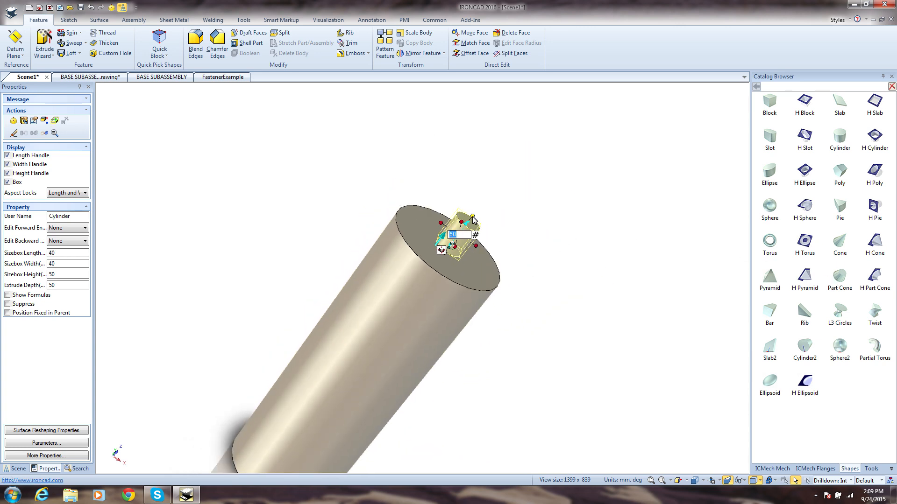
{"action": "left_click_drag", "start_coordinate": [474, 219], "coordinate": [518, 195]}
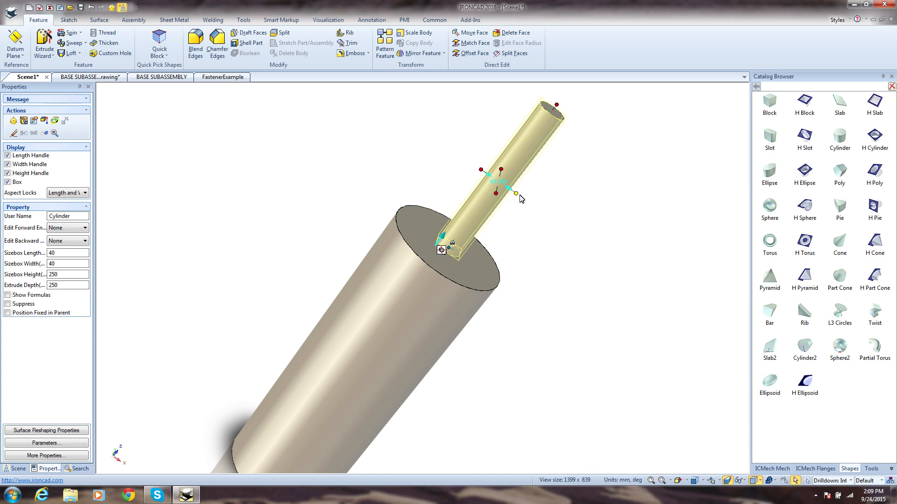
{"action": "left_click_drag", "start_coordinate": [515, 193], "coordinate": [529, 201]}
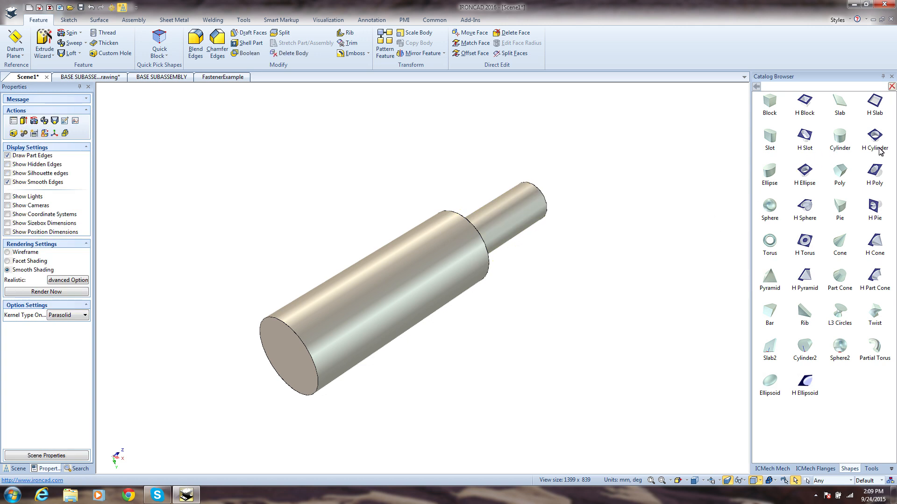
Place a 50 mm H Cylinder hole in the large shaft section, rotated to cross the shaft
{"action": "left_click", "coordinate": [300, 355]}
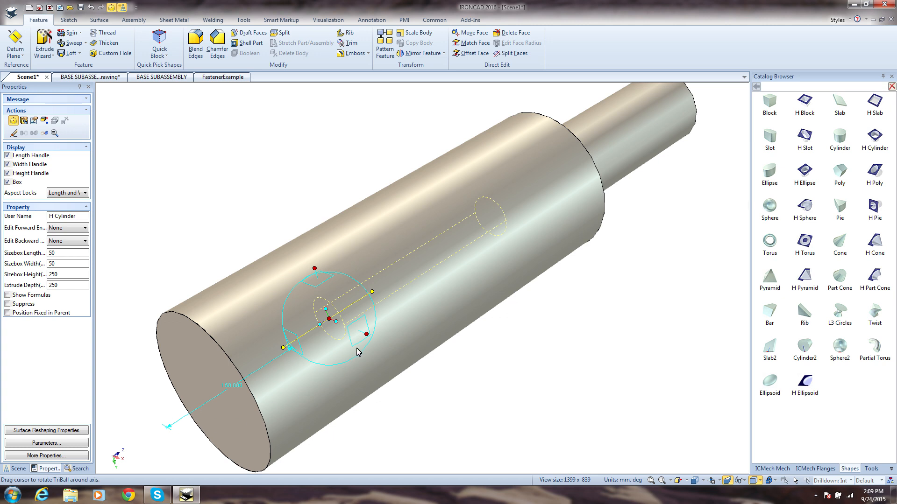
{"action": "left_click_drag", "start_coordinate": [357, 337], "coordinate": [357, 346]}
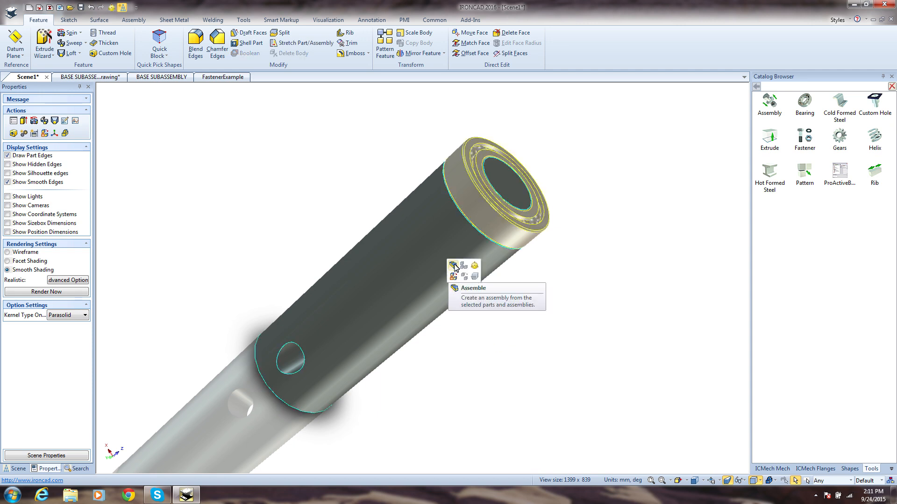
Combine the selected shaft and bearing into Assembly4
{"action": "left_click", "coordinate": [453, 267]}
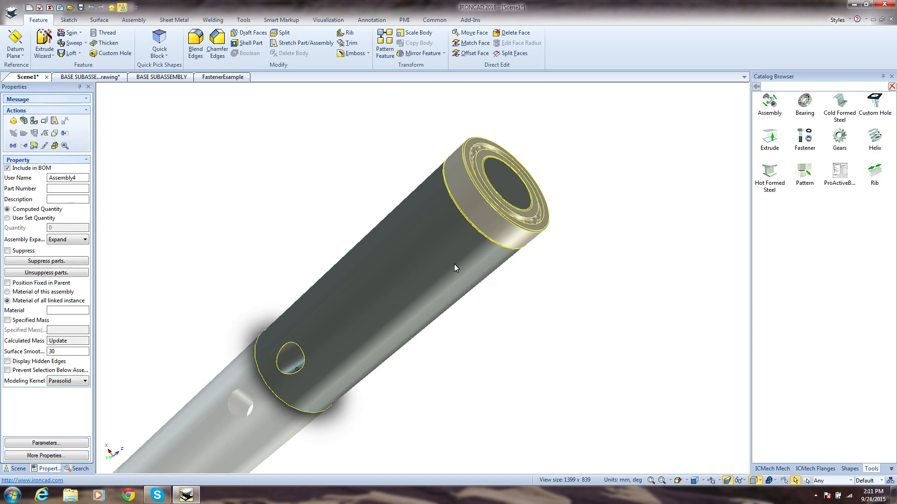
{"action": "left_click", "coordinate": [434, 19]}
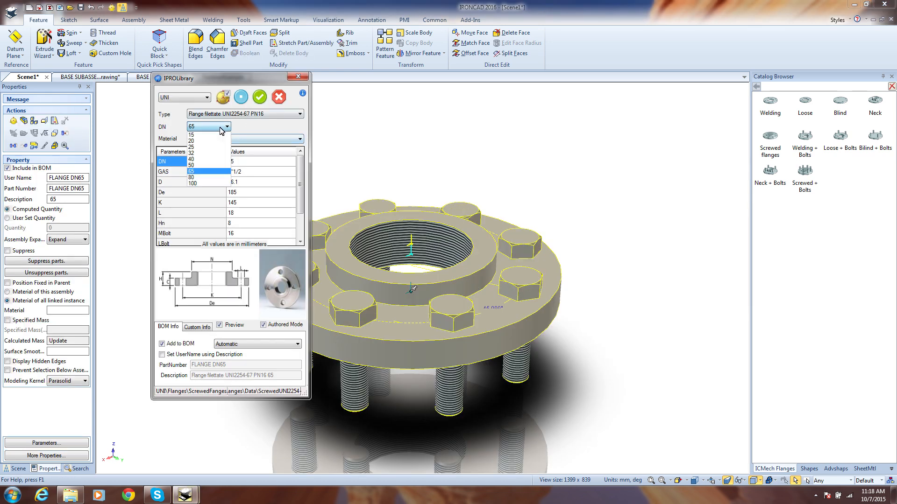
Change the flange's nominal size to DN 100 in IPROLibrary and confirm
{"action": "left_click", "coordinate": [192, 182]}
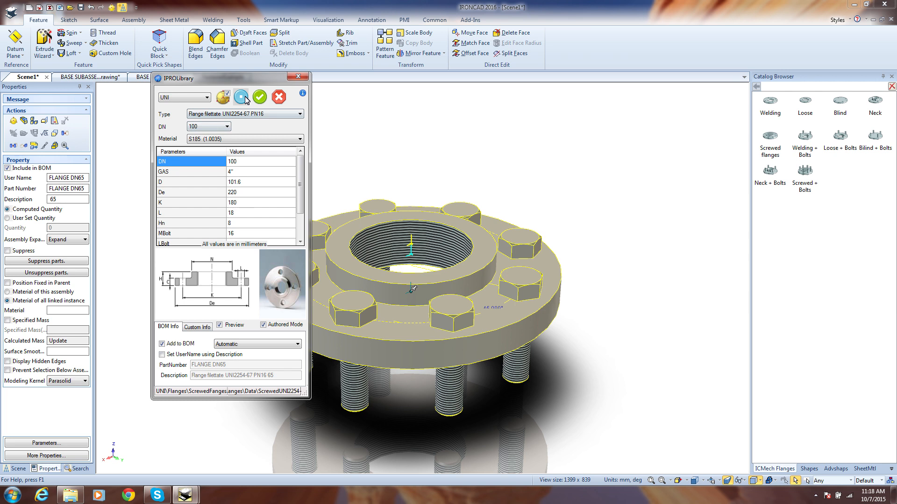
{"action": "left_click", "coordinate": [259, 96]}
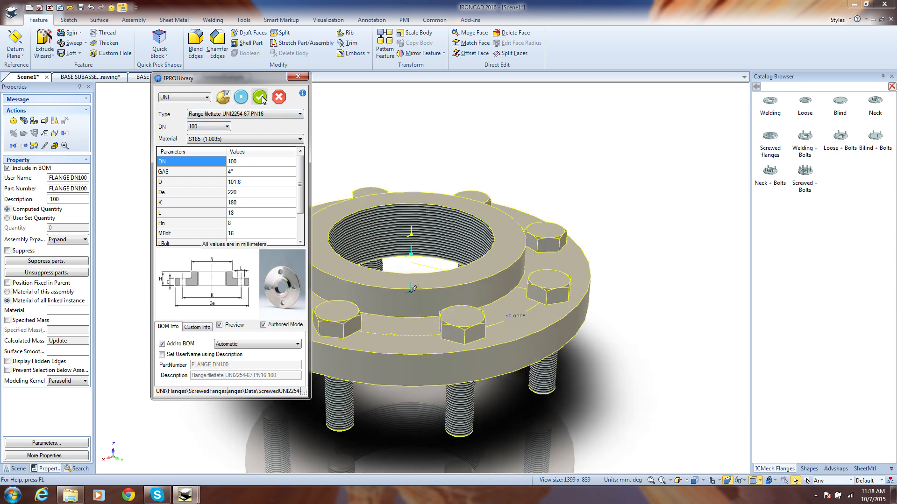
{"action": "left_click", "coordinate": [259, 97]}
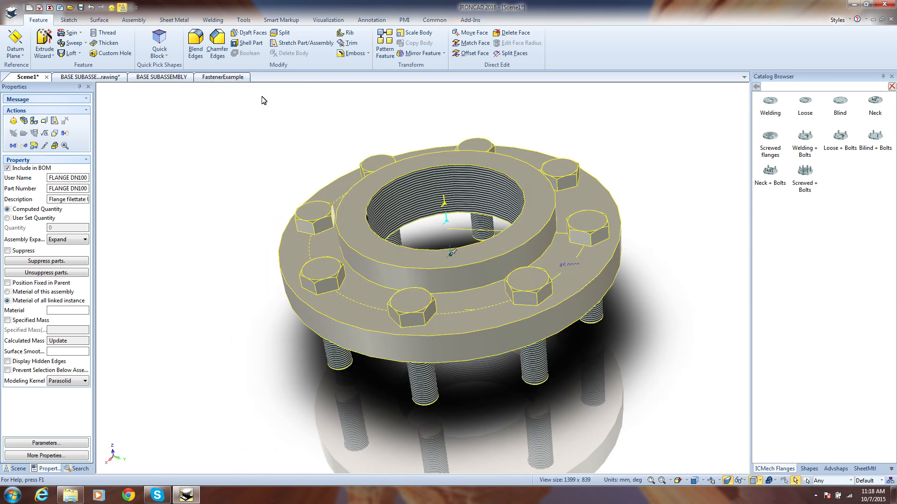
{"action": "left_click", "coordinate": [222, 77]}
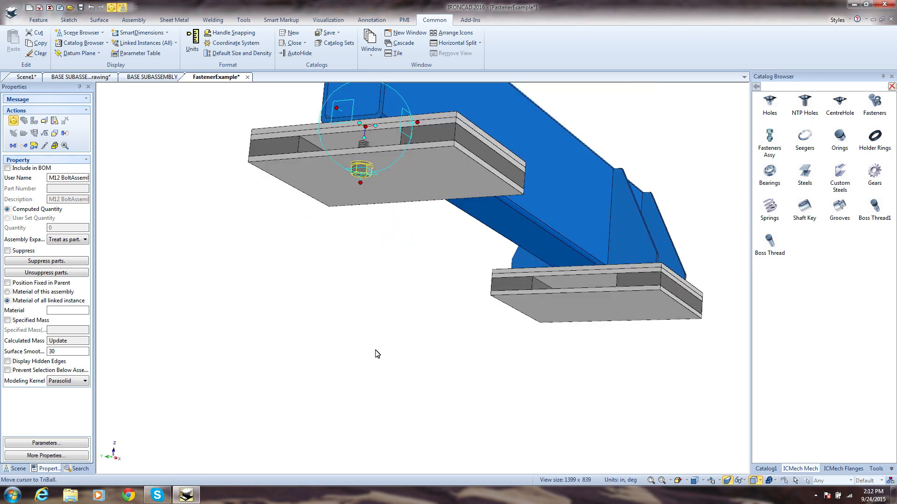
Add the M12 bolt assembly, edit the base box width, and update the drawing views
{"action": "left_click", "coordinate": [151, 76]}
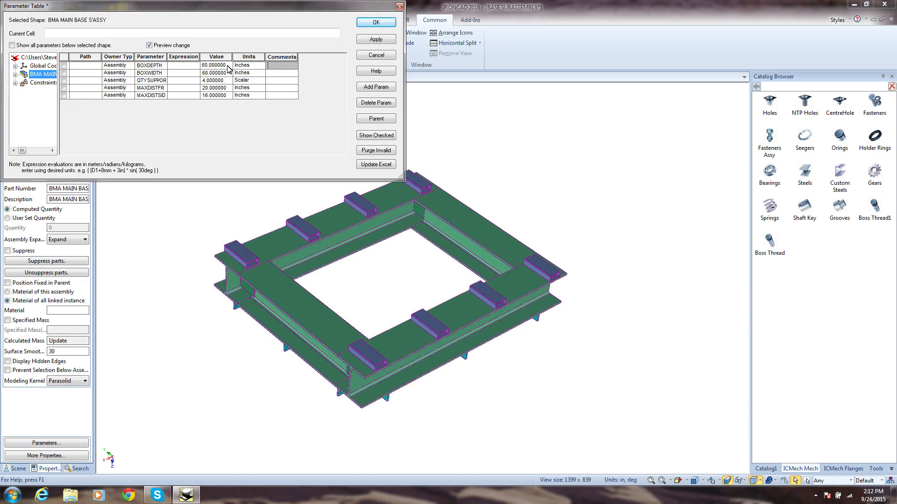
{"action": "left_click", "coordinate": [375, 22]}
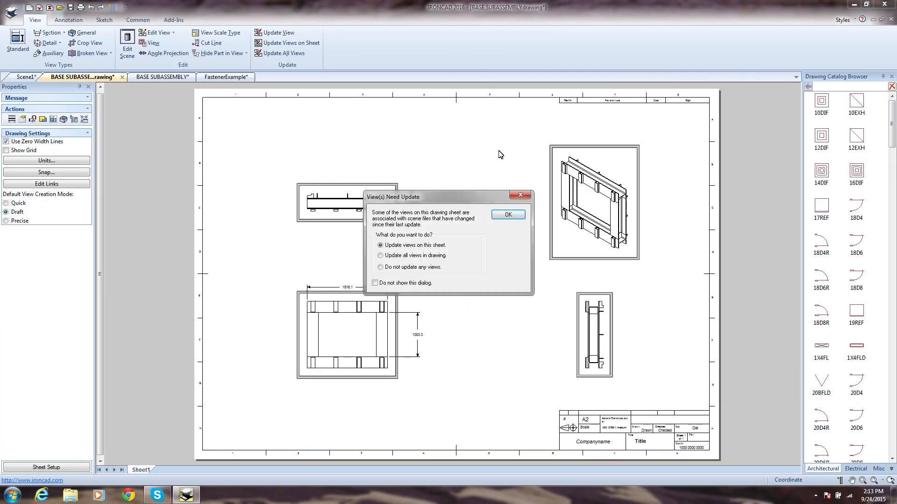
{"action": "left_click", "coordinate": [508, 215]}
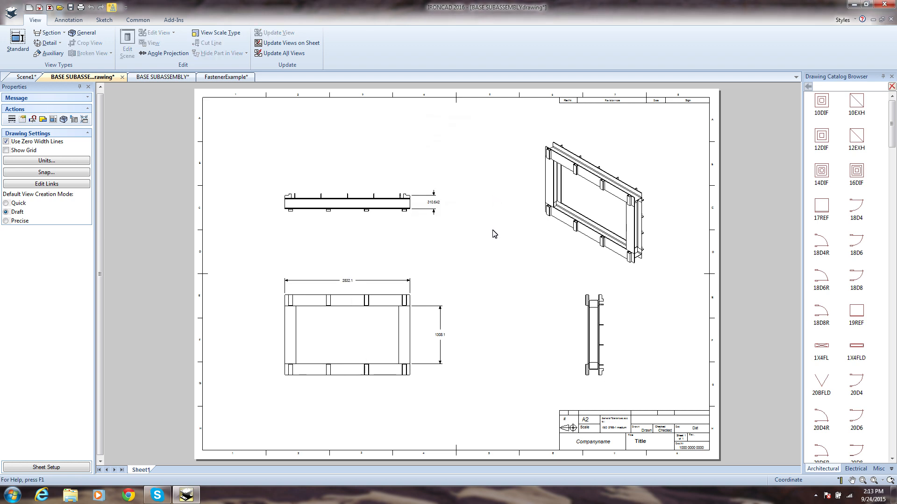
{"action": "left_click", "coordinate": [225, 77]}
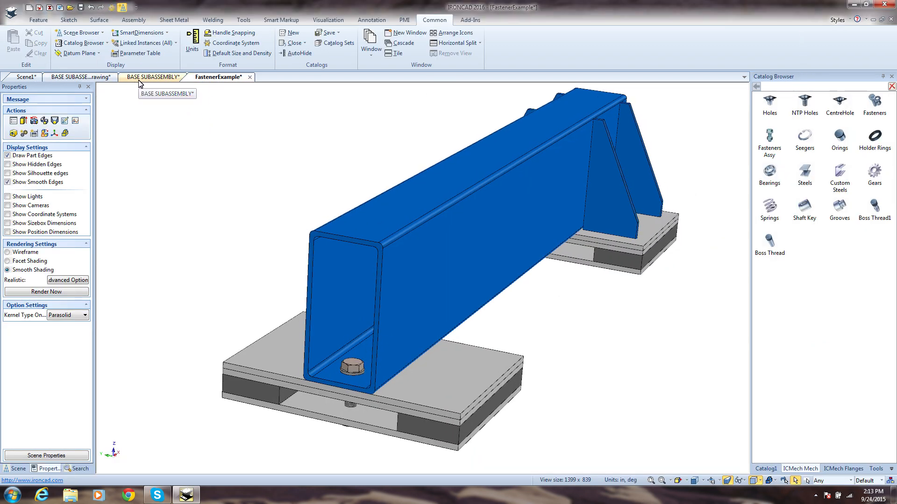
{"action": "left_click", "coordinate": [151, 76]}
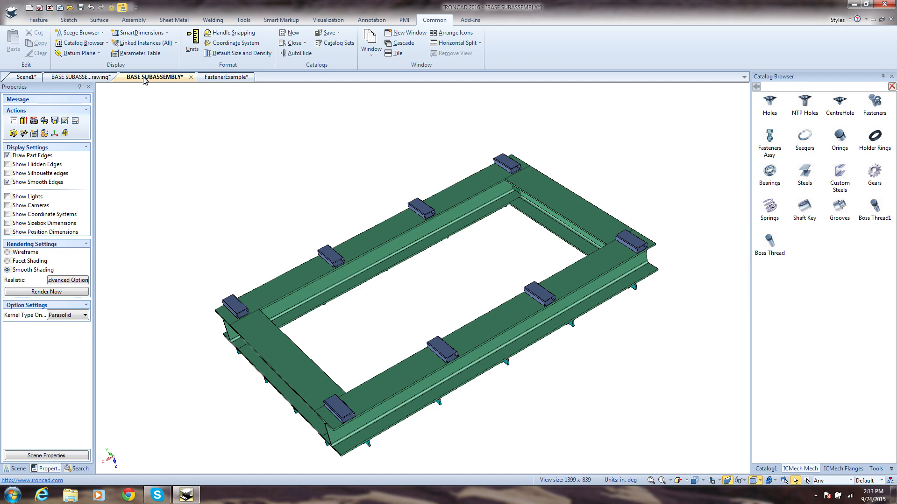
{"action": "left_click", "coordinate": [222, 76]}
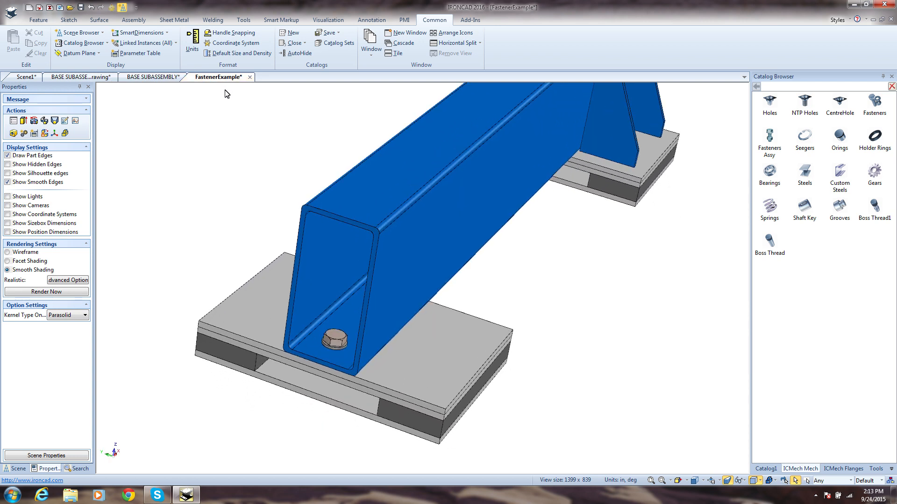